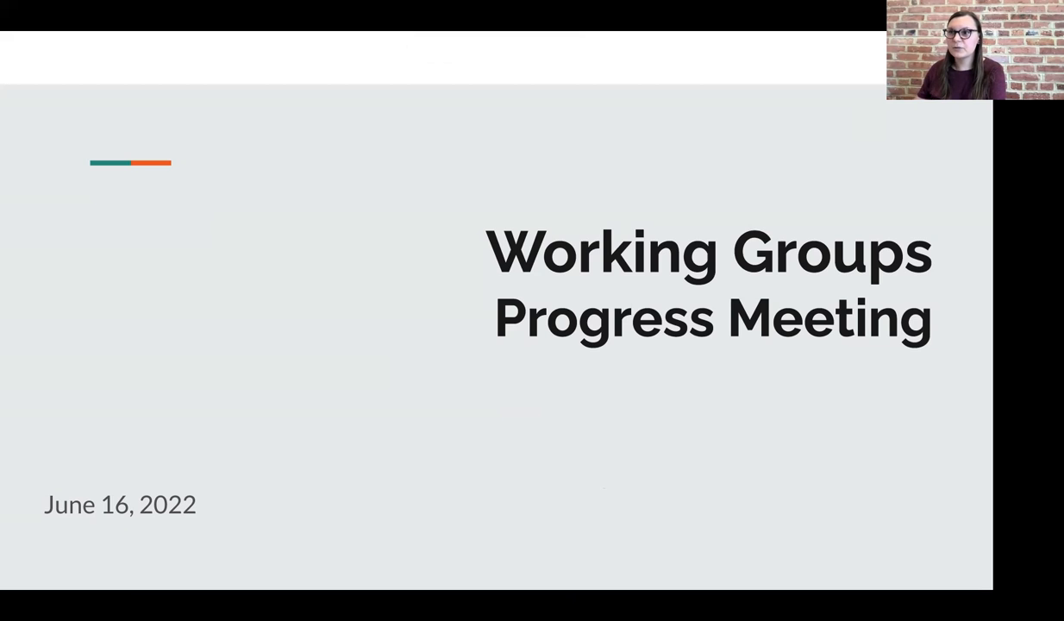
mouse_move(663, 486)
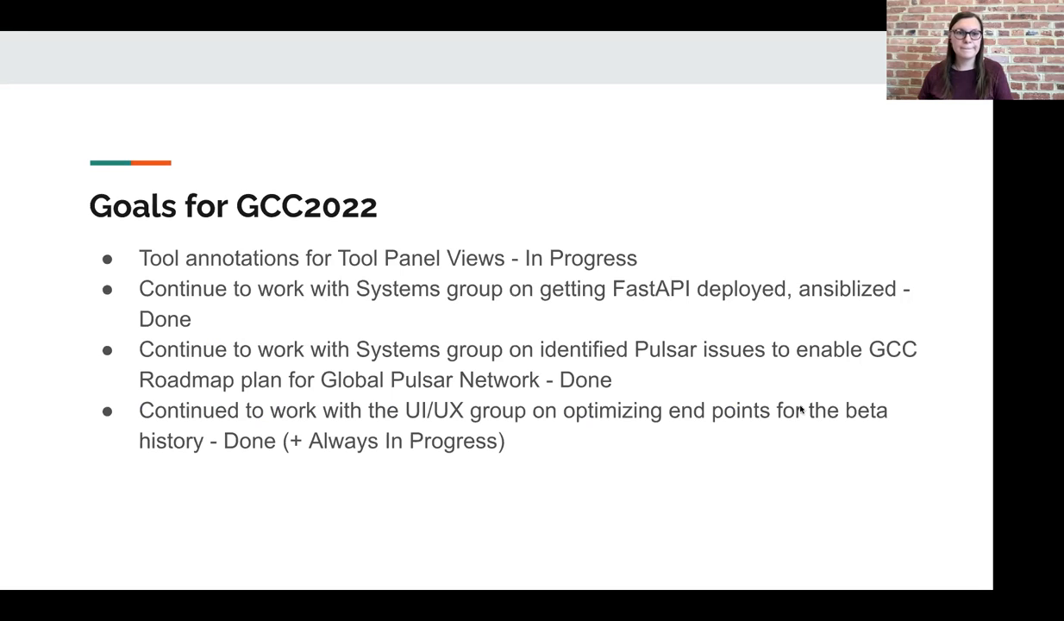
mouse_move(345, 40)
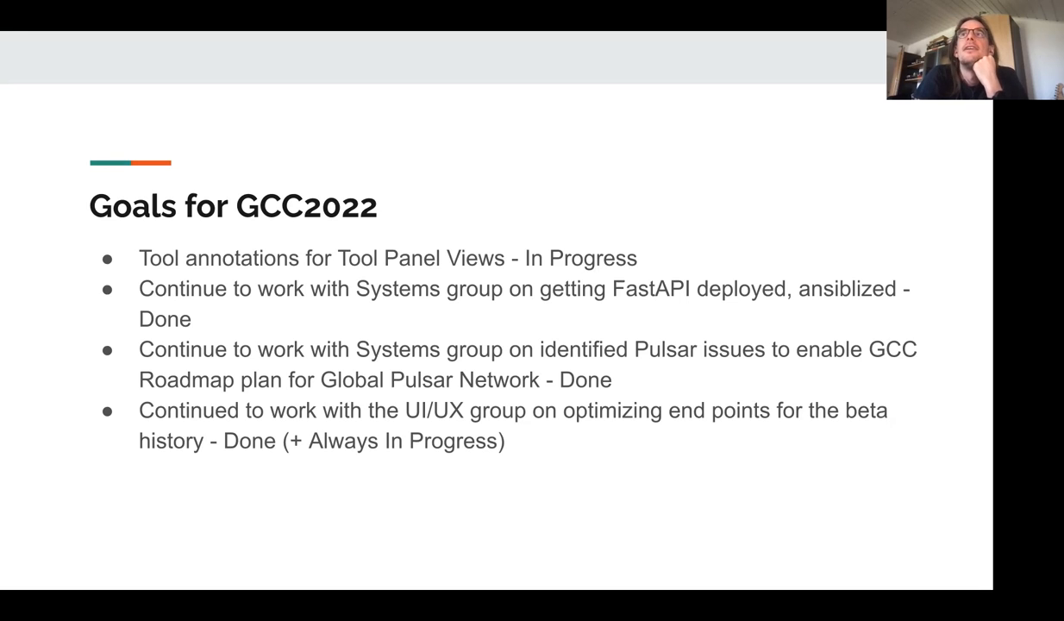
mouse_move(856, 508)
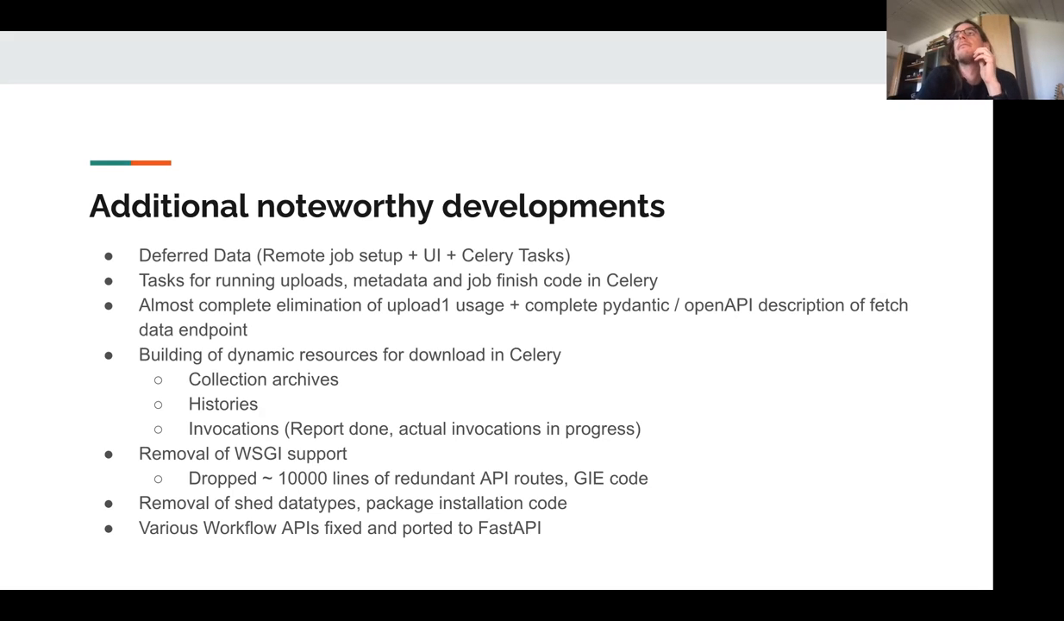
mouse_move(205, 29)
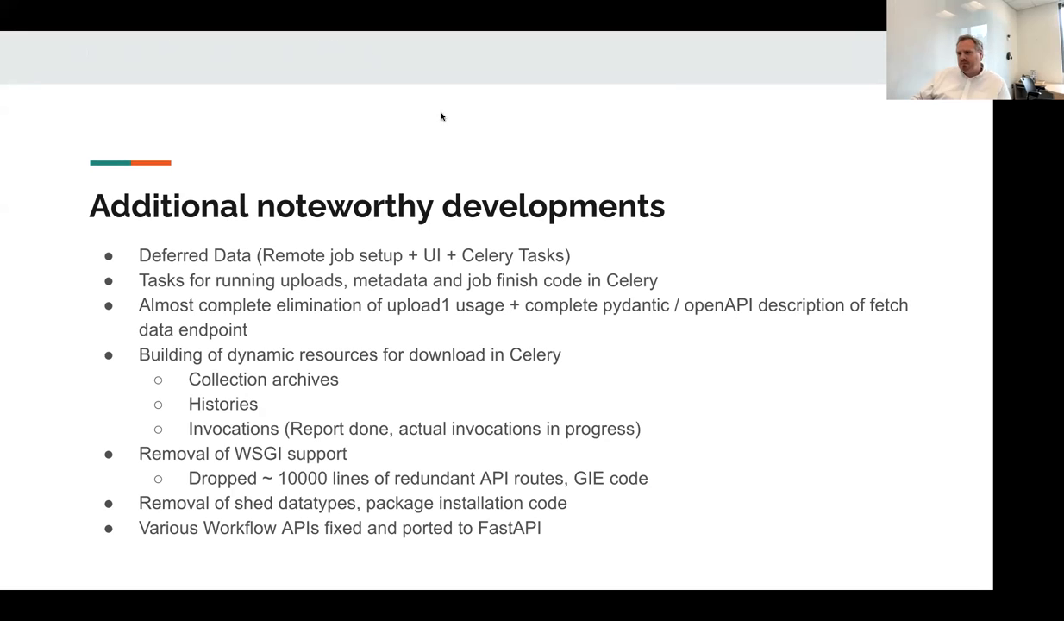
Step: Advance the deck past Additional developments to the 'Testing and Hardening WG' section divider
key("Right")
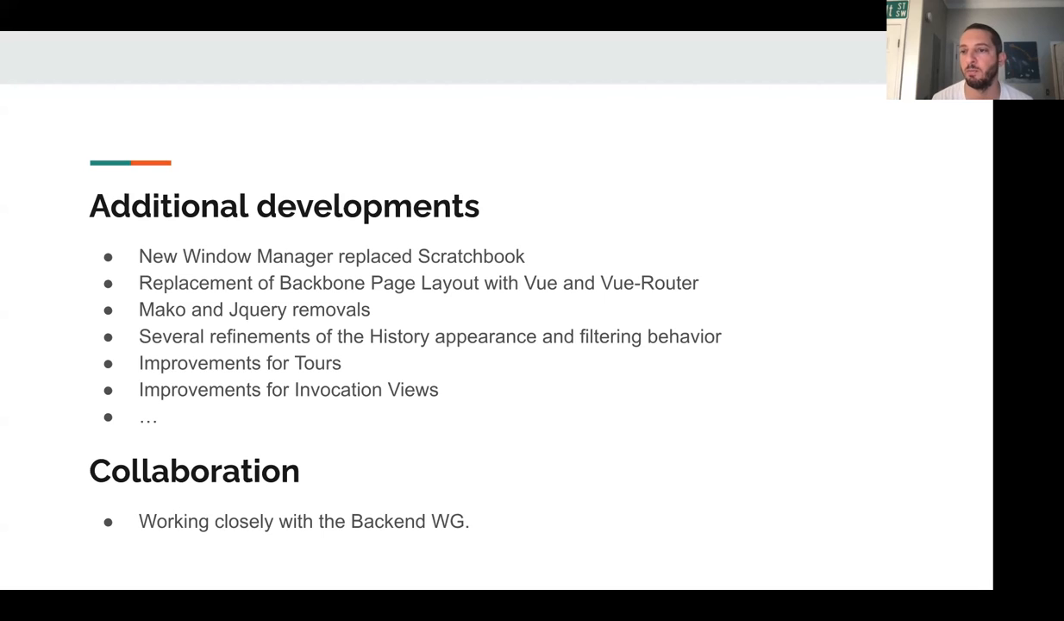
mouse_move(786, 278)
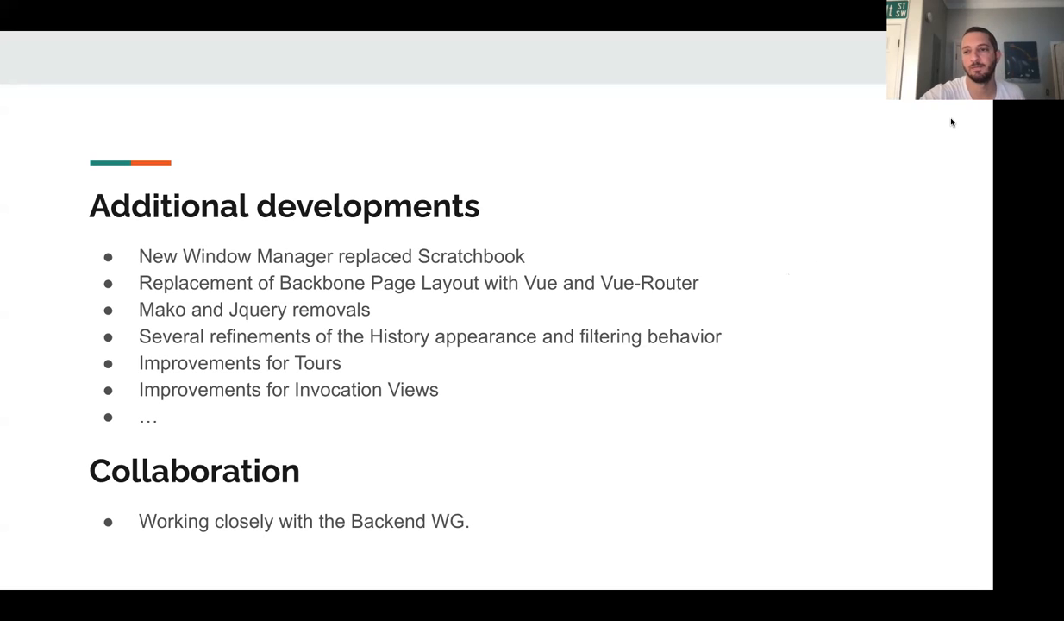
mouse_move(916, 377)
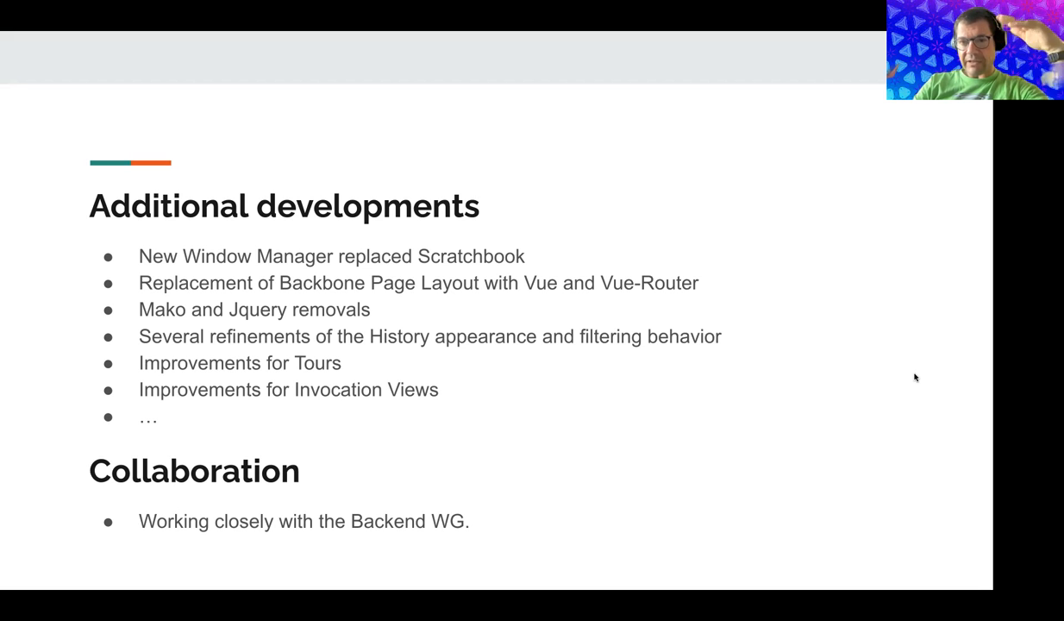
mouse_move(875, 400)
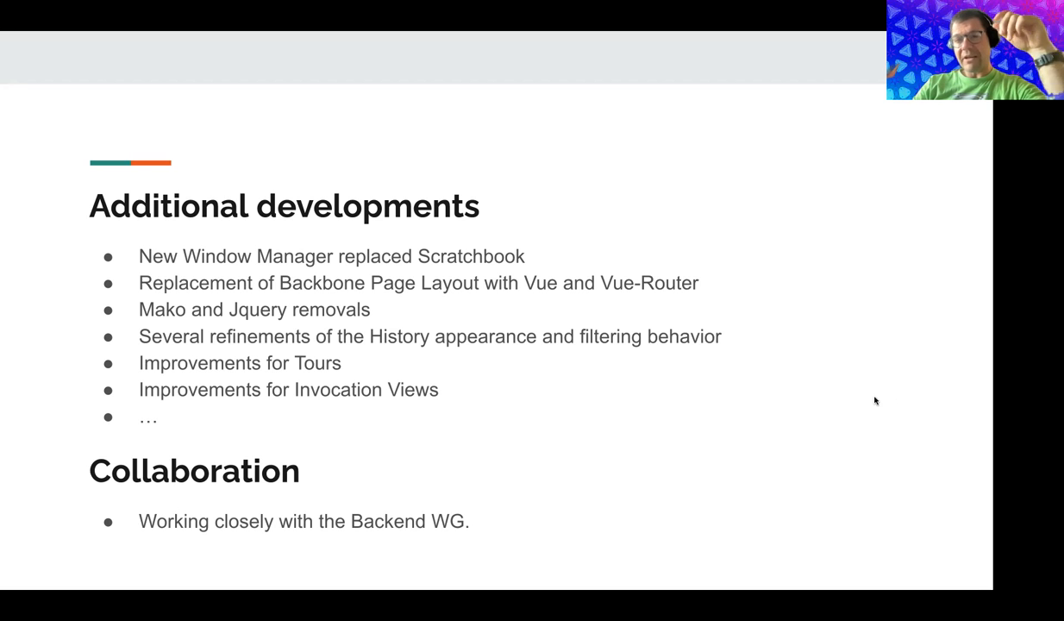
key("Right")
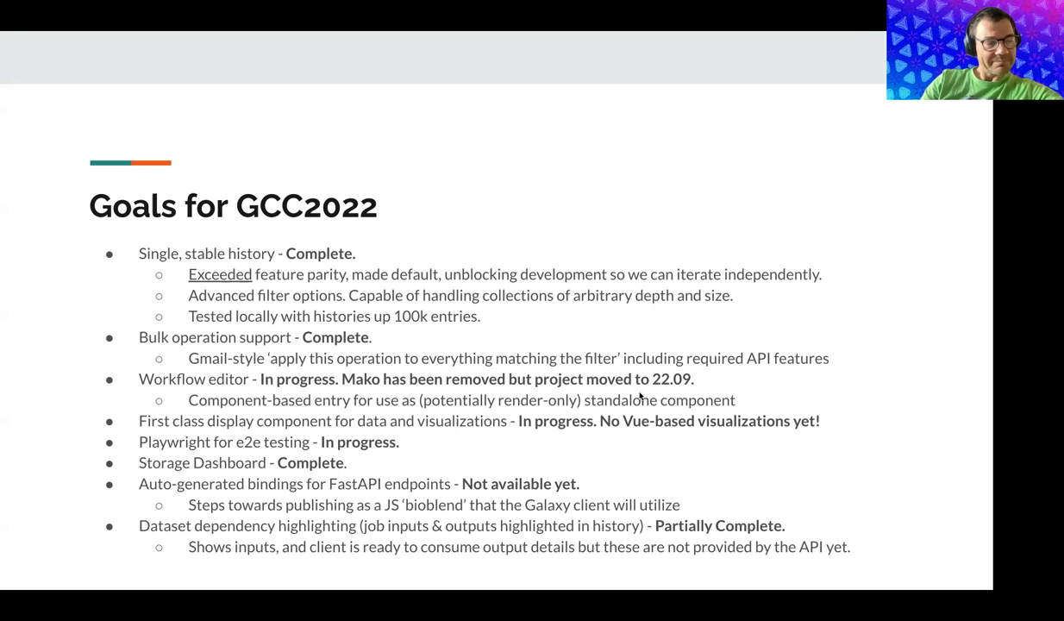
key("Right")
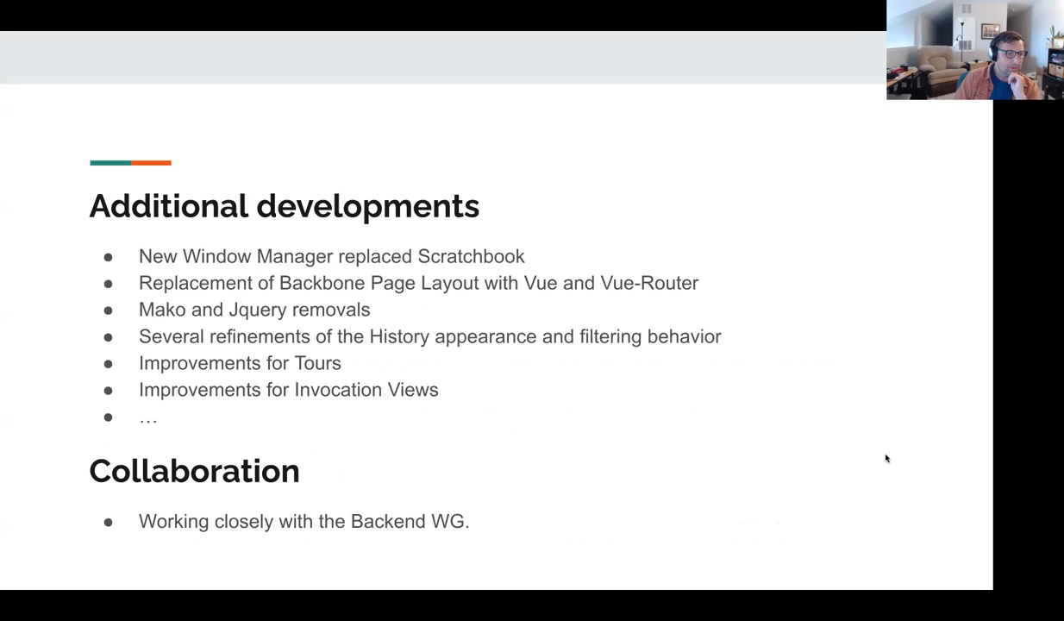
key("Right")
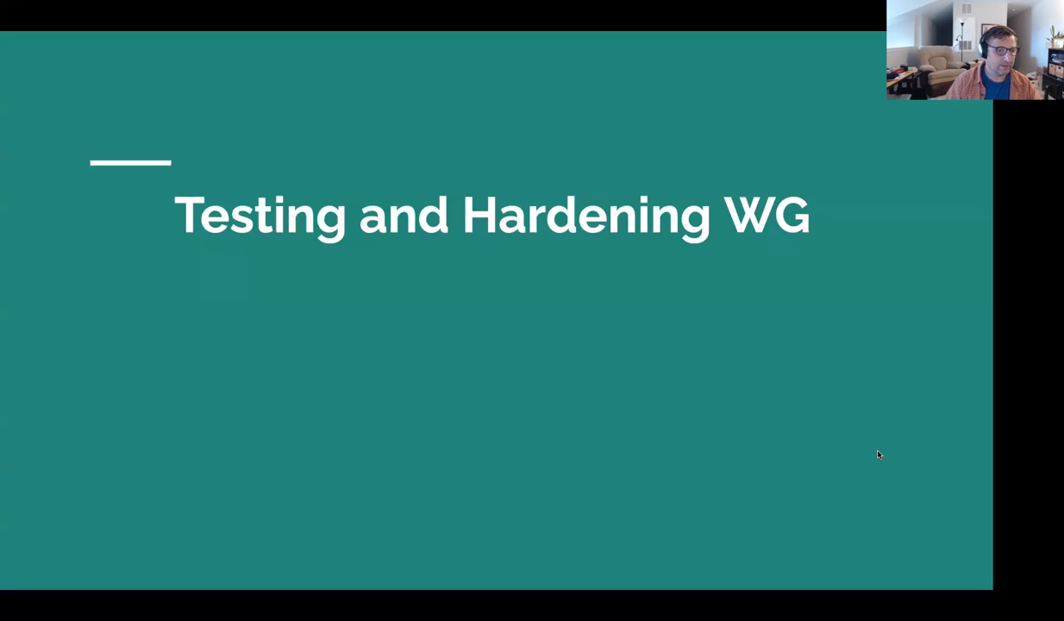
key("Right")
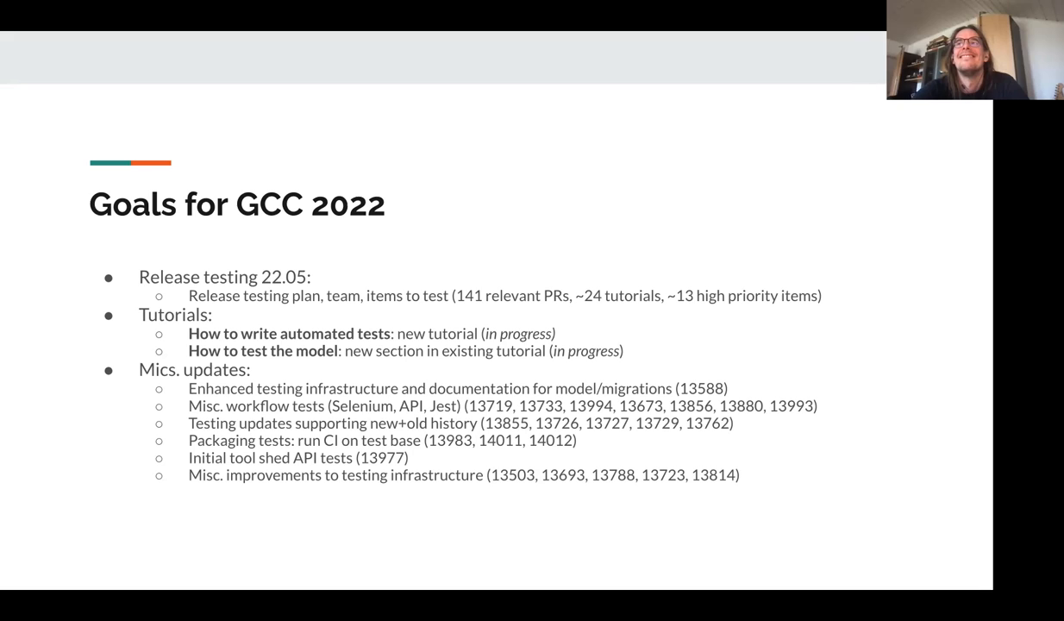
mouse_move(937, 570)
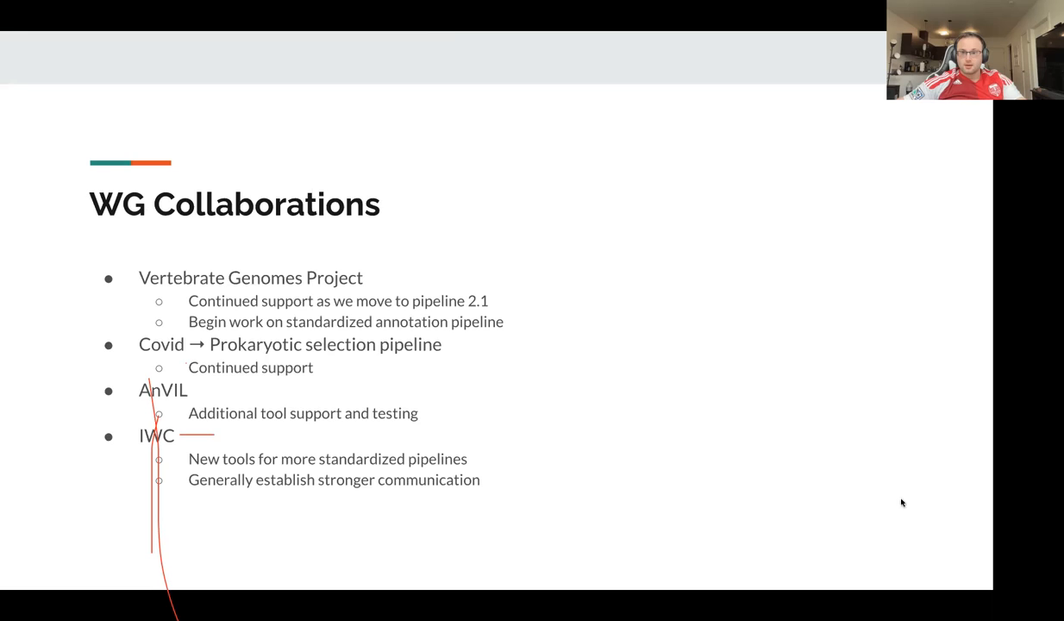
mouse_move(618, 36)
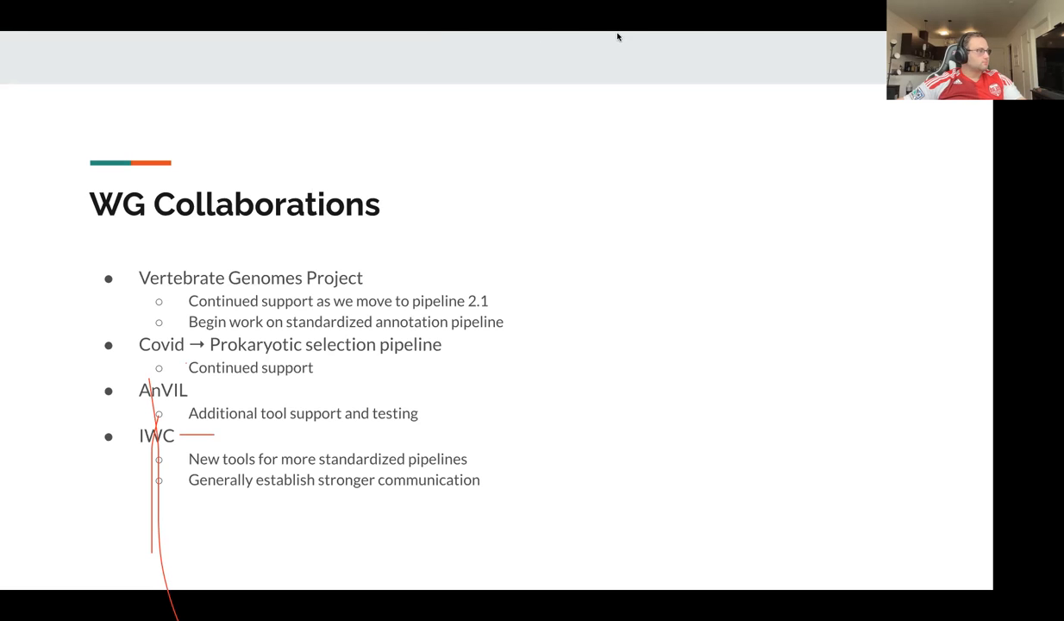
mouse_move(706, 32)
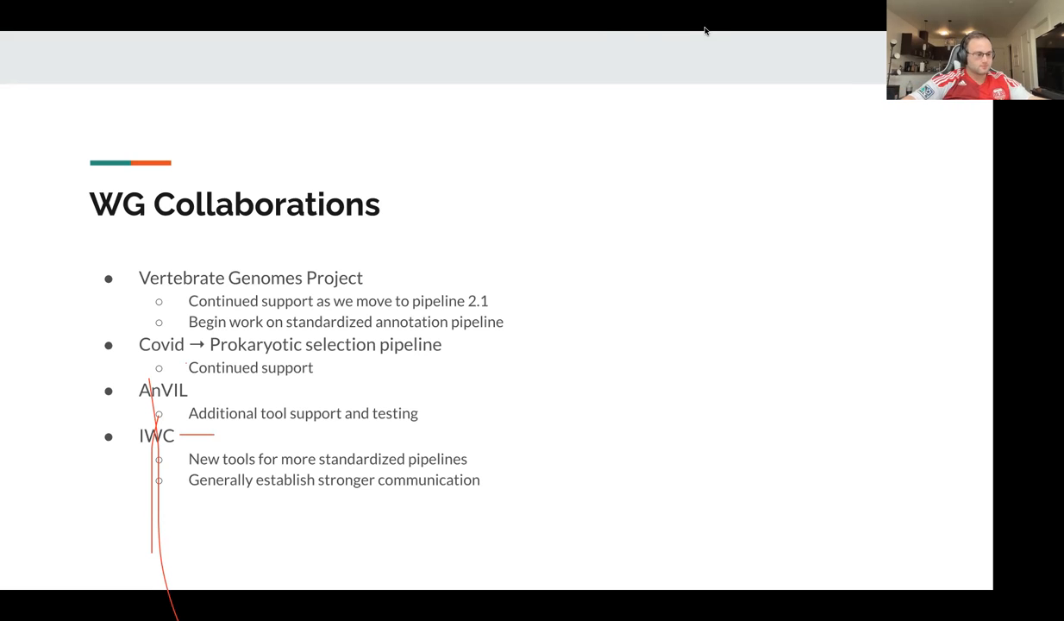
mouse_move(625, 19)
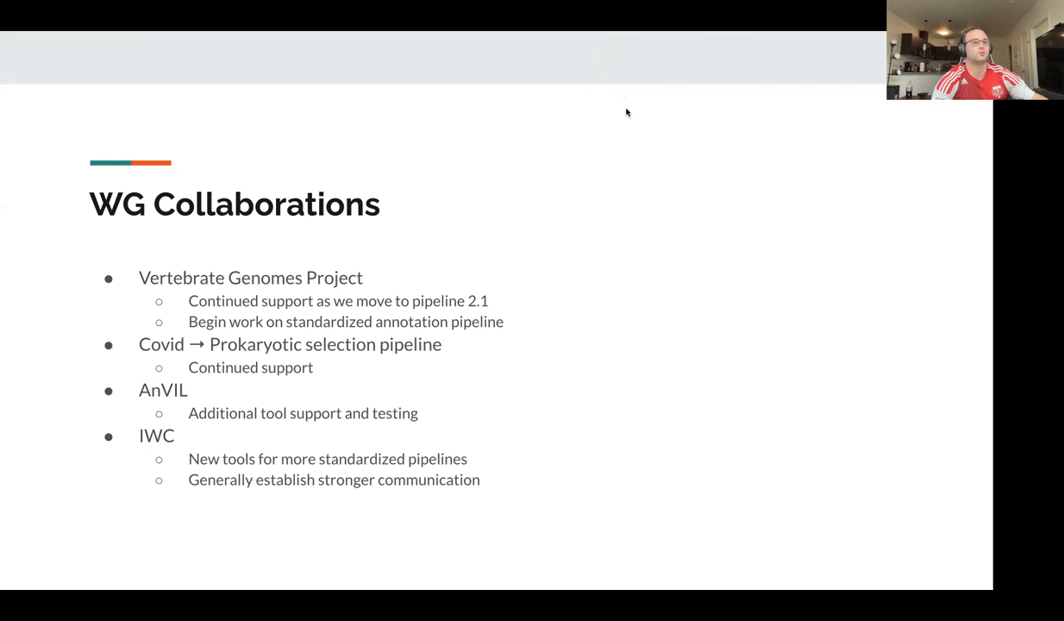
mouse_move(677, 70)
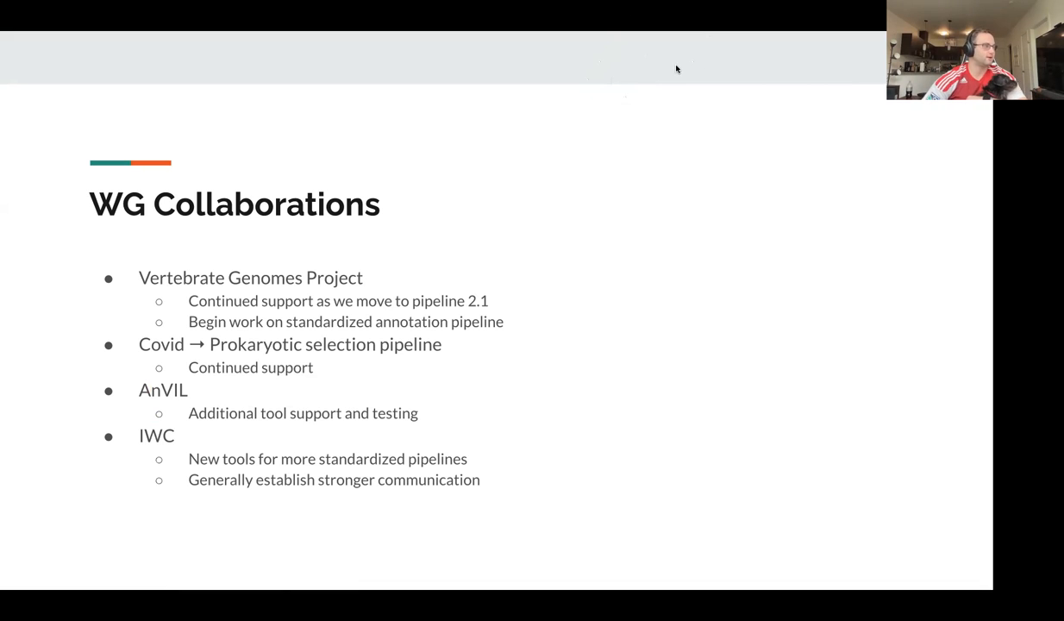
mouse_move(830, 317)
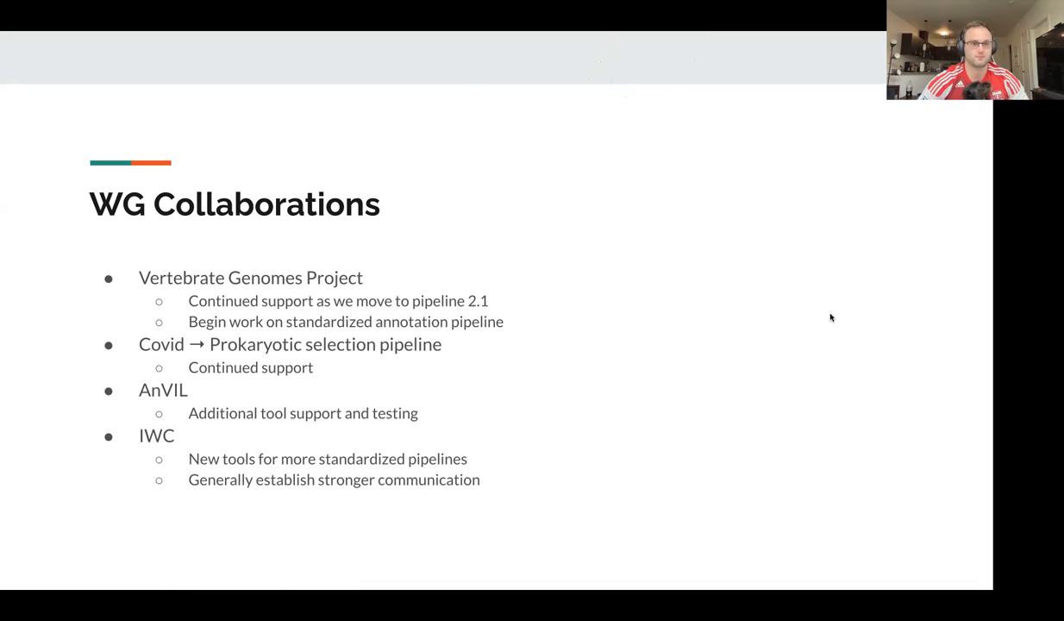
mouse_move(957, 561)
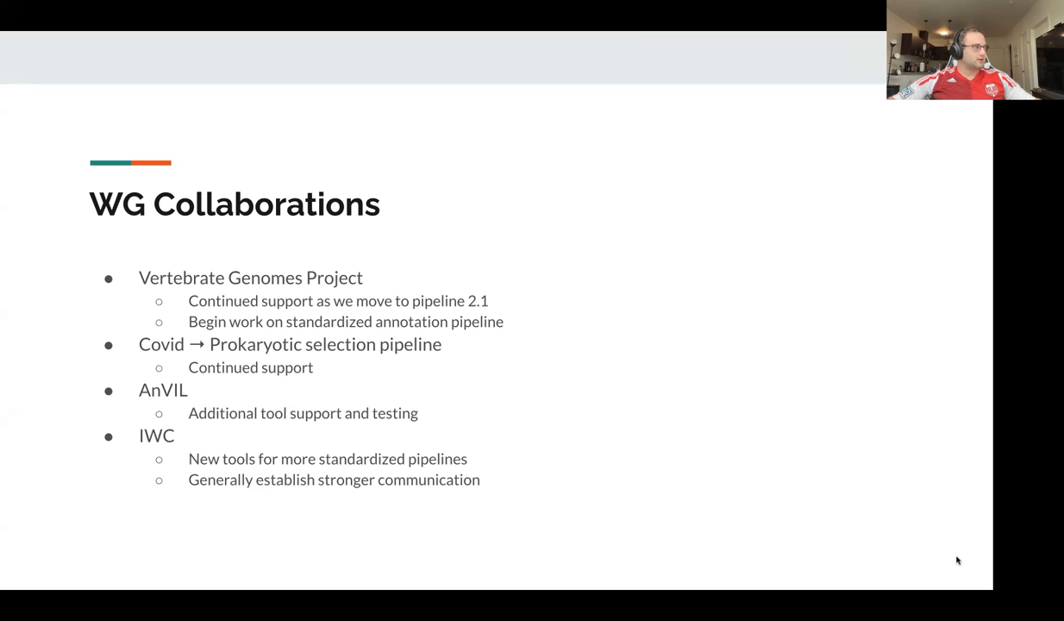
key("Right")
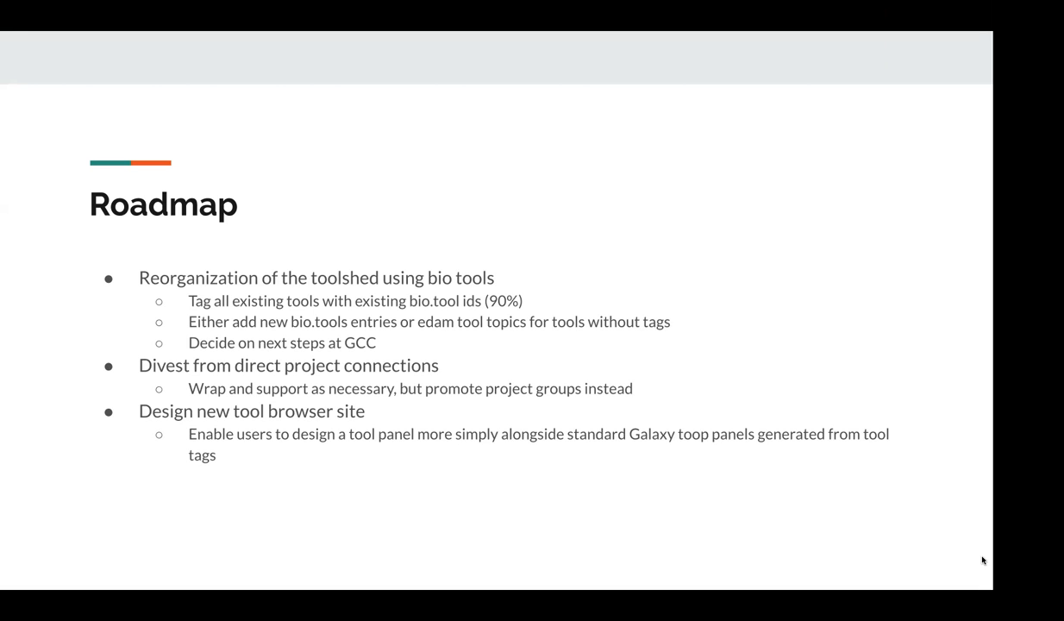
mouse_move(966, 552)
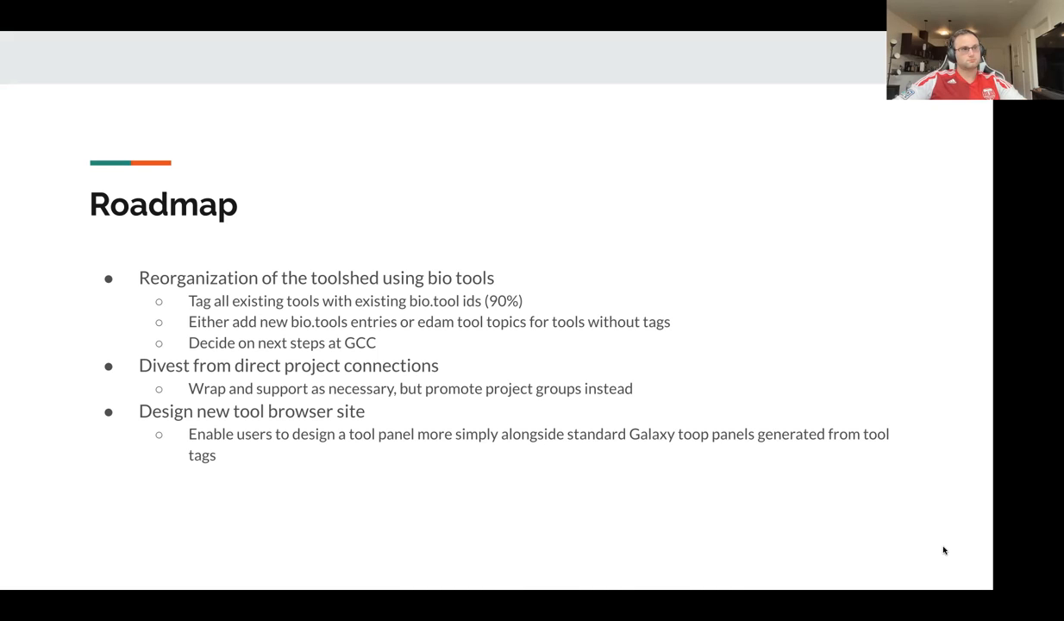
Step: Advance from the Roadmap slide to the 'Workflows WG' section divider
key("Right")
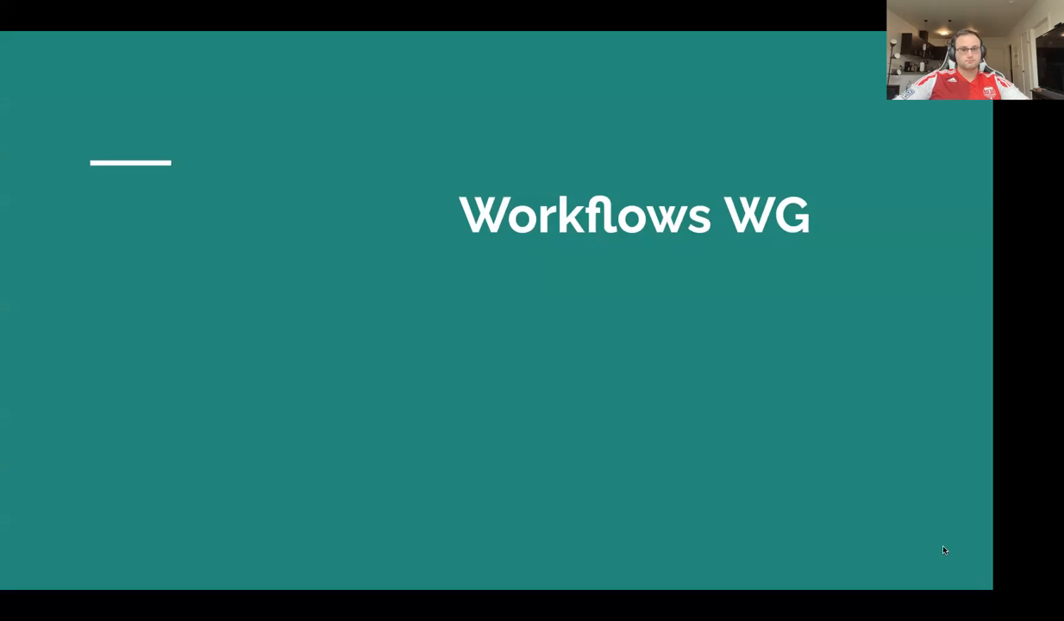
mouse_move(447, 129)
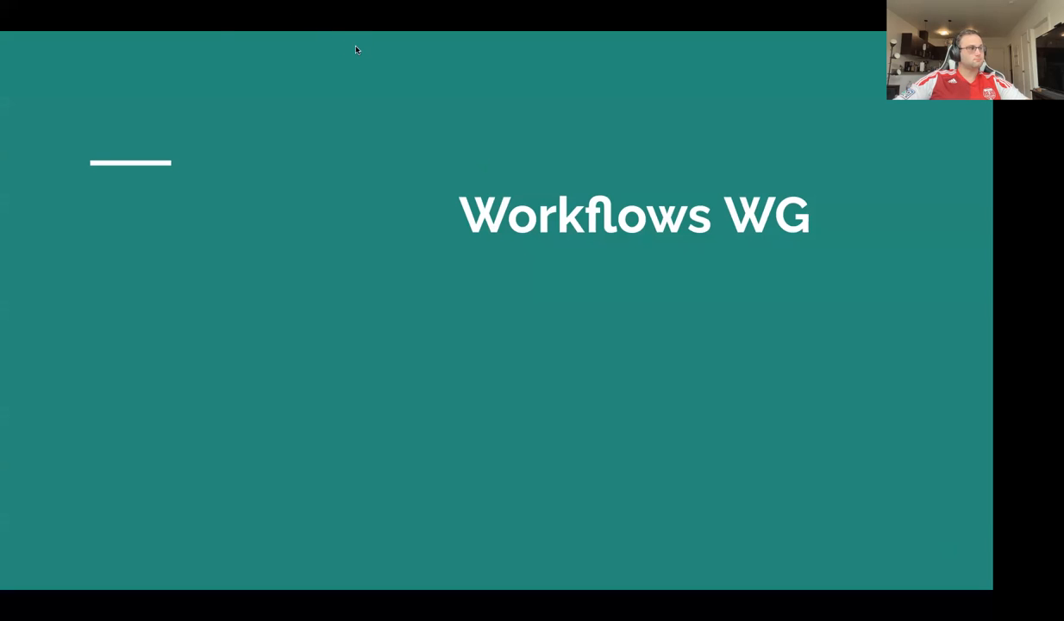
mouse_move(213, 32)
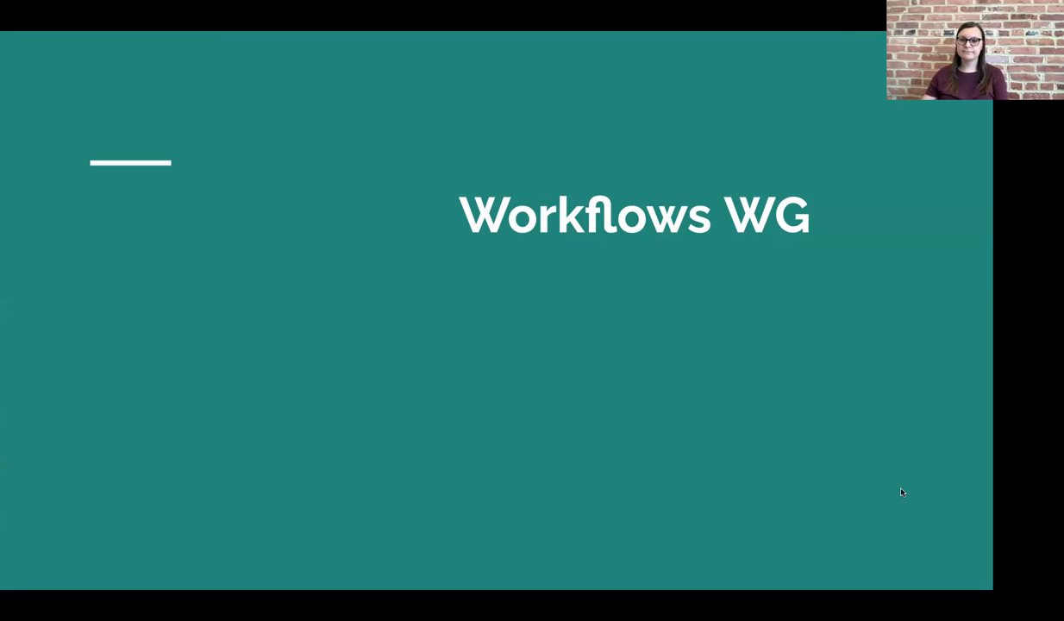
key("Right")
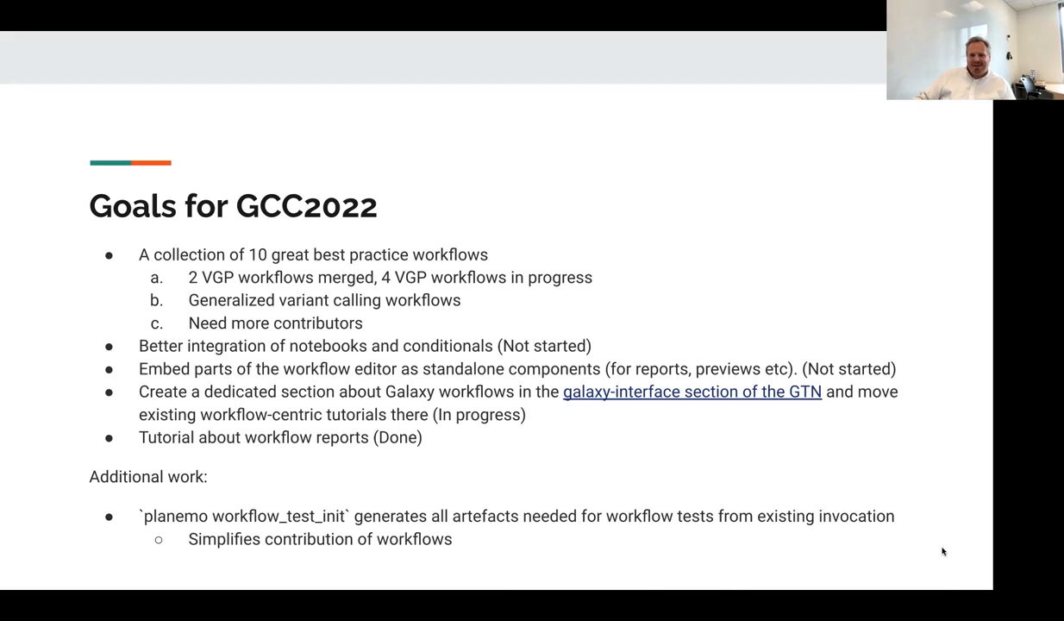
Step: Advance from the Outreachy internships slide toward the Outreach slide
key("Right")
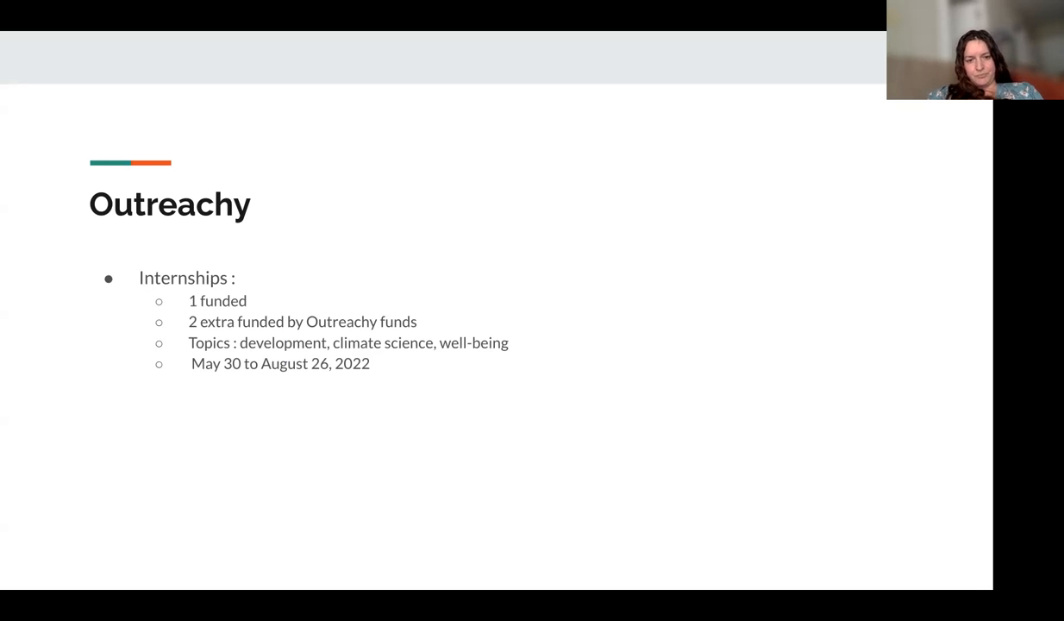
mouse_move(911, 515)
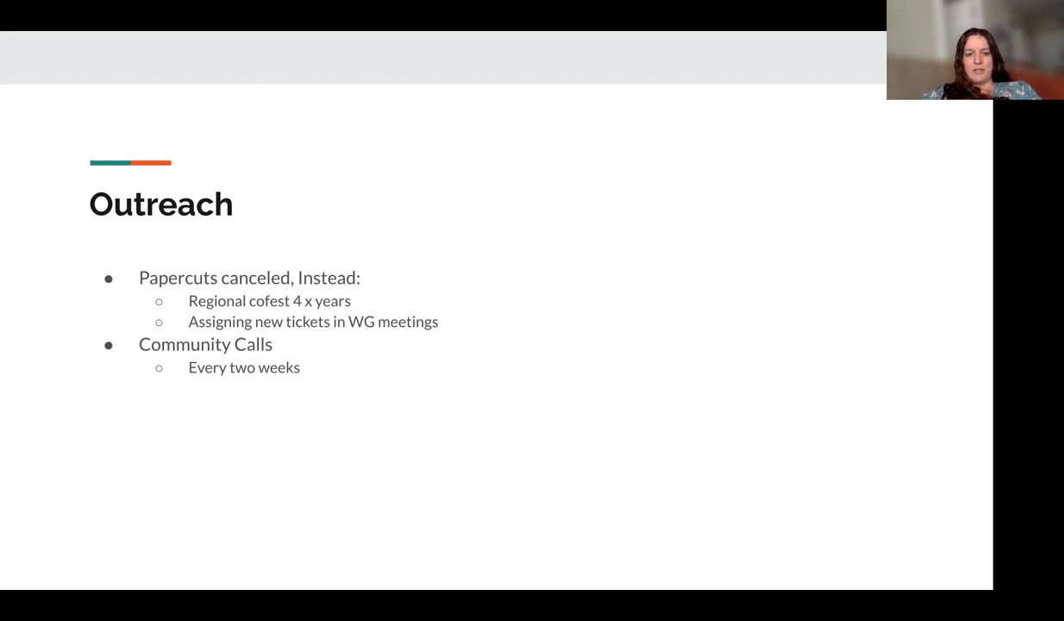
Step: Show the GCC slide on 5 training tracks over 4 days and a 3-day Cofest
key("Right")
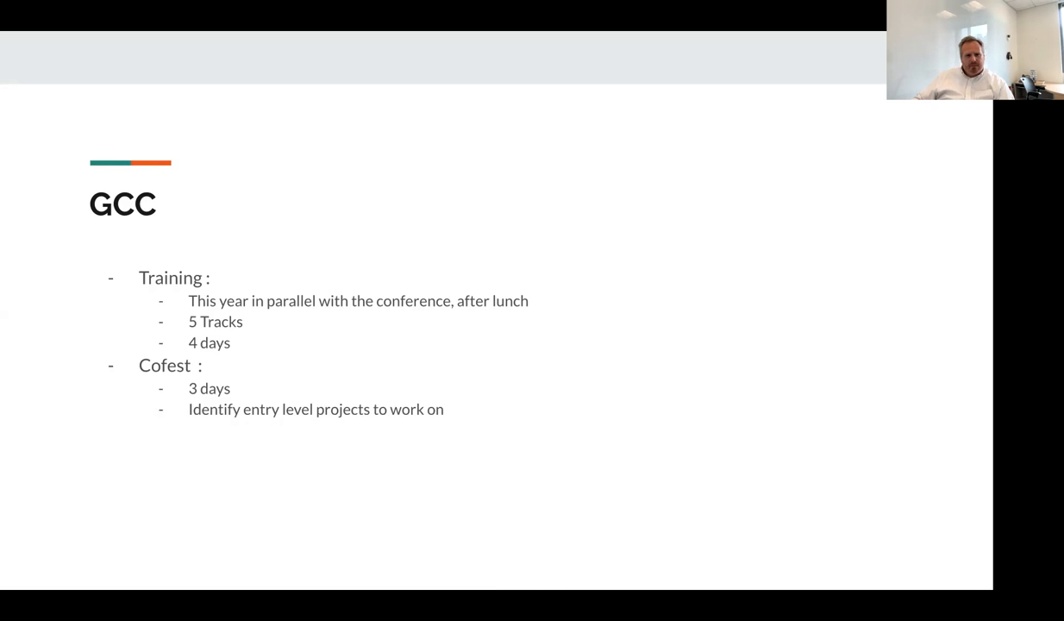
mouse_move(956, 350)
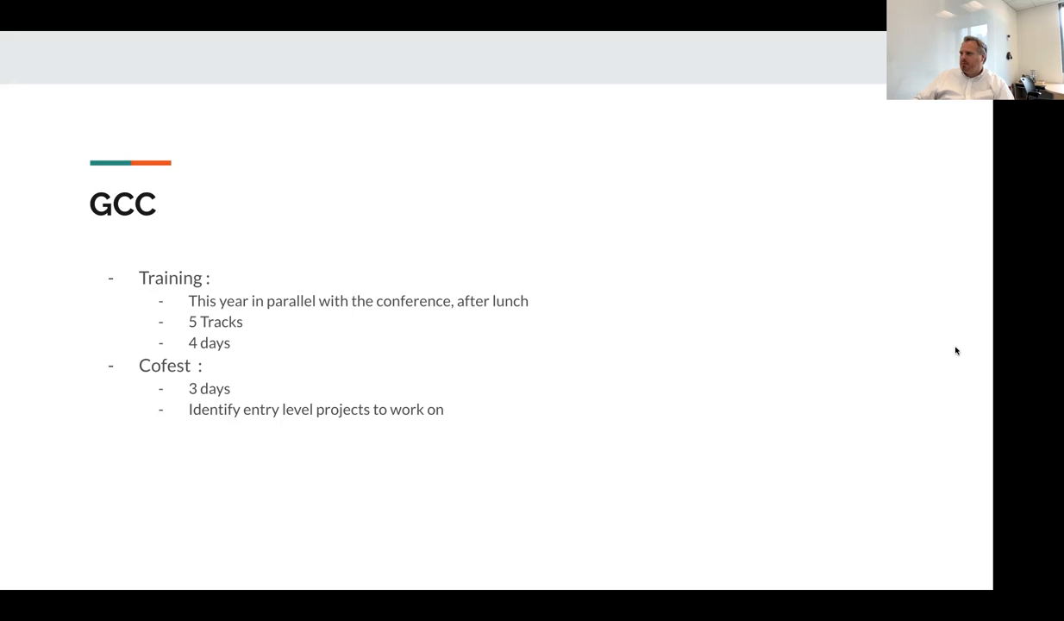
key("Right")
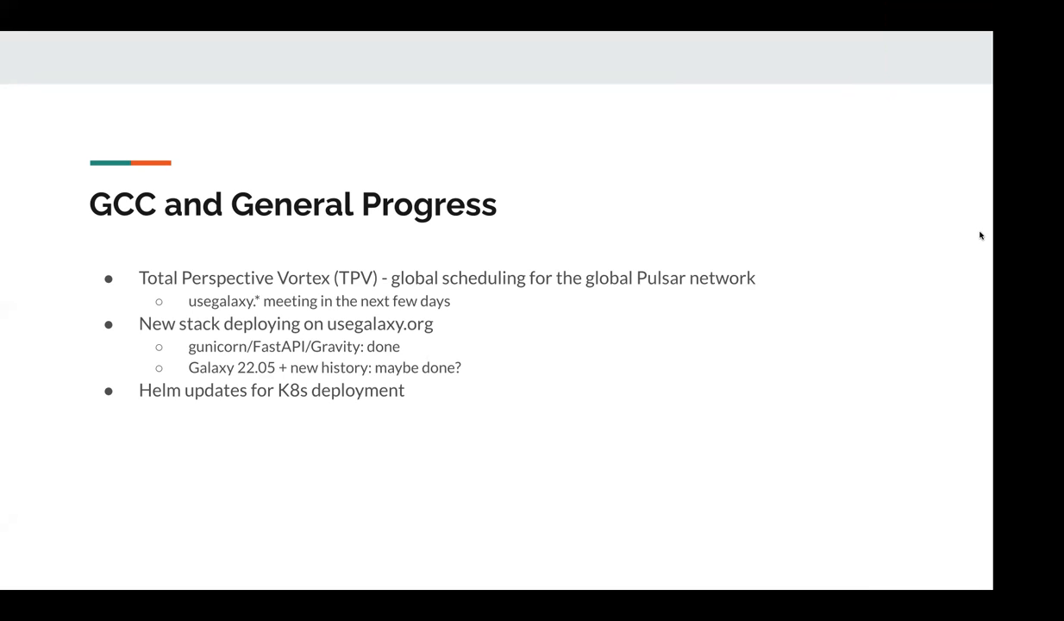
mouse_move(569, 50)
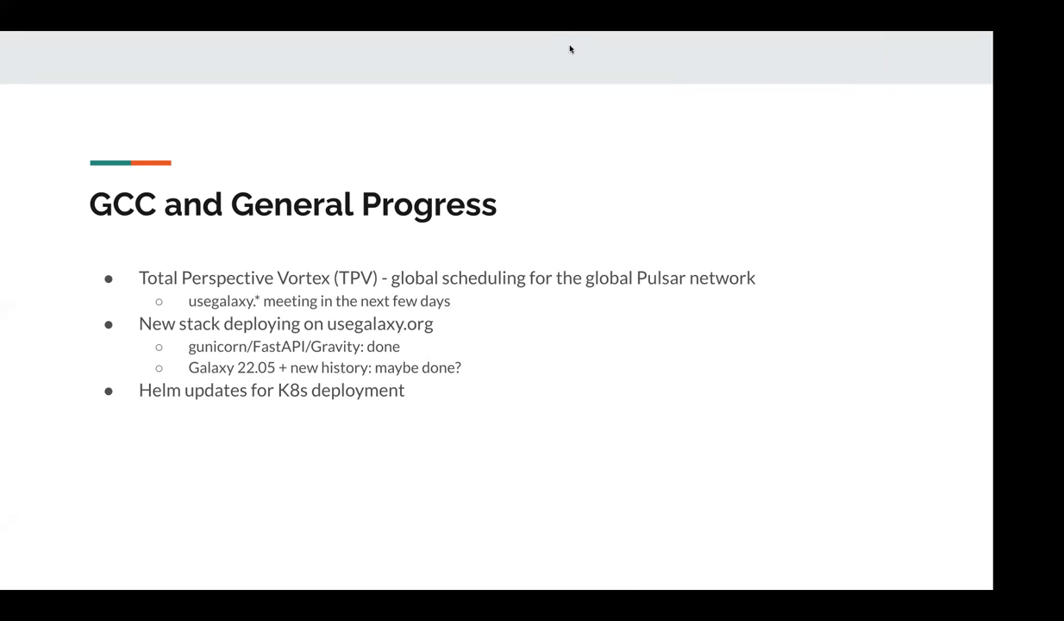